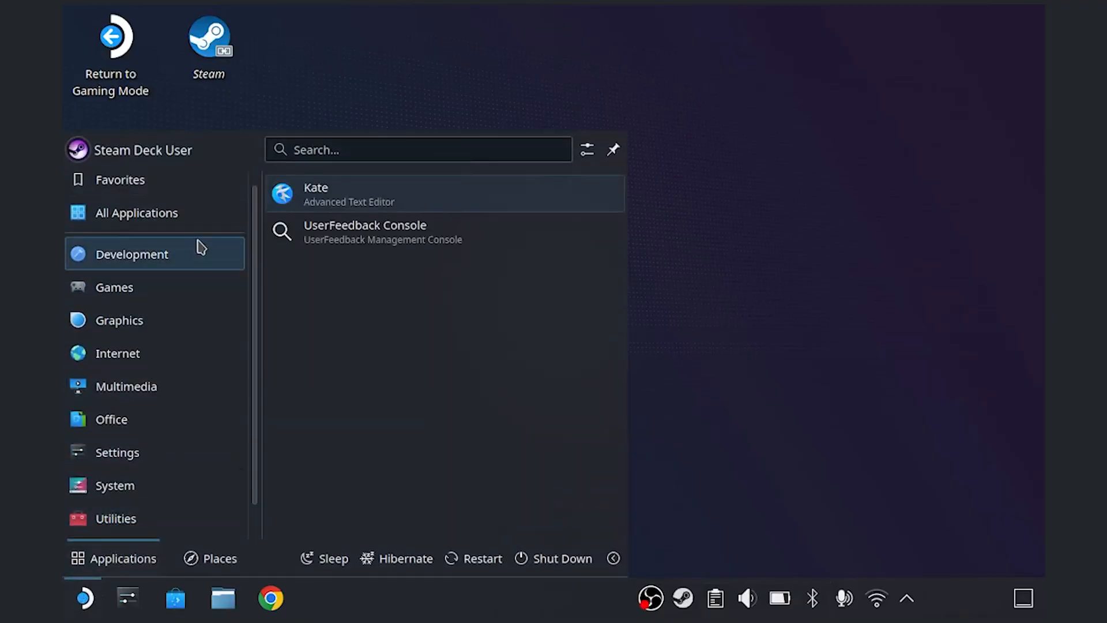
Step: Add Cockpit to the Steam library from its context menu under All Applications
click(136, 212)
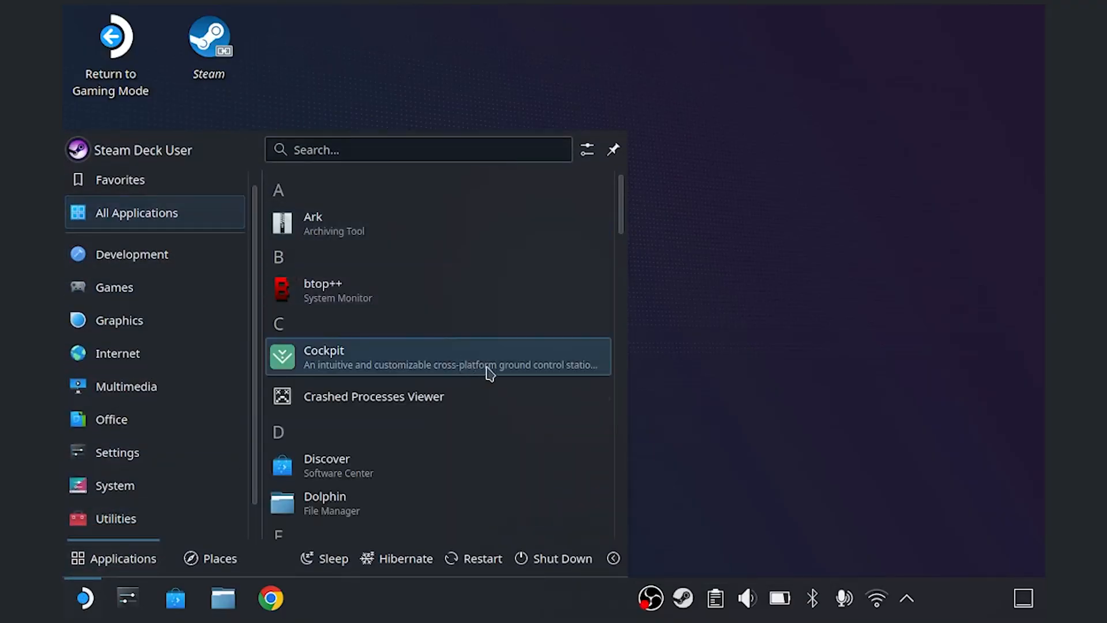
right_click(449, 356)
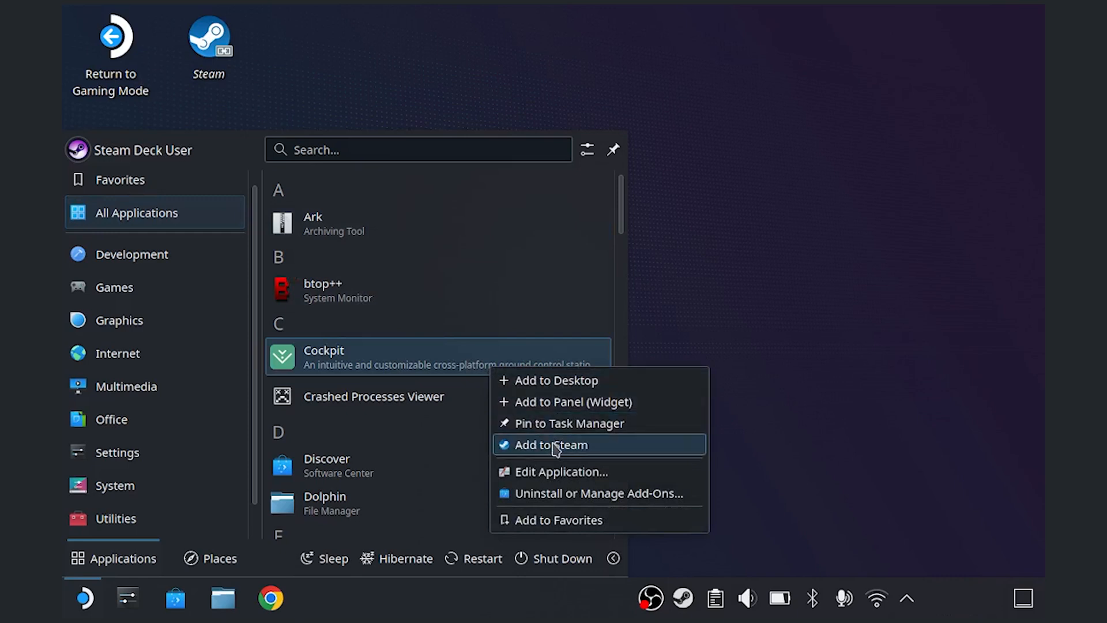
click(551, 445)
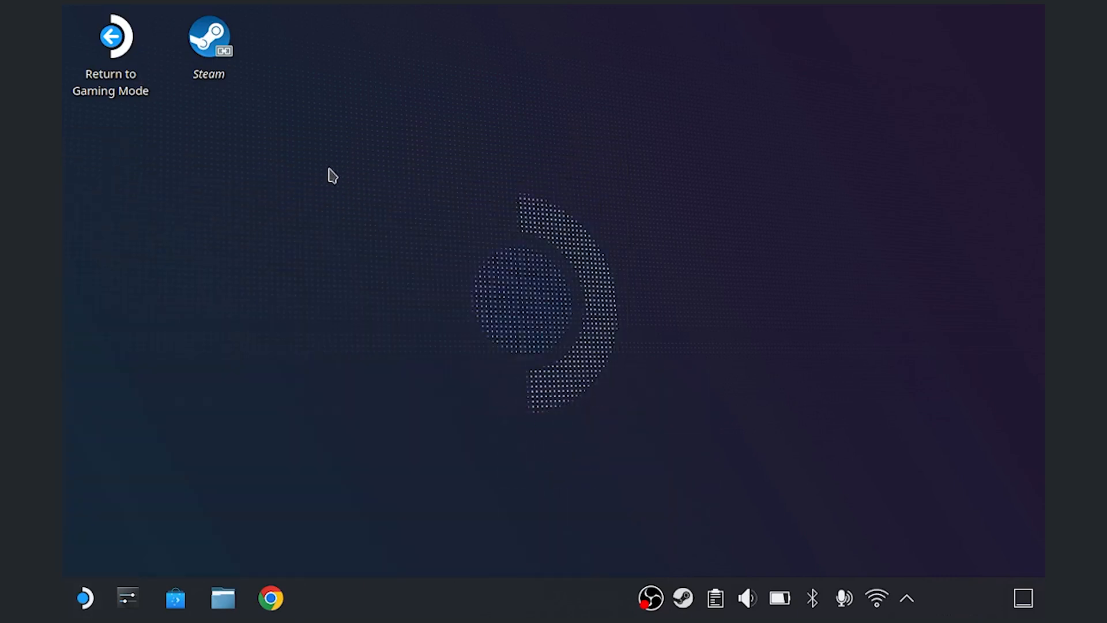